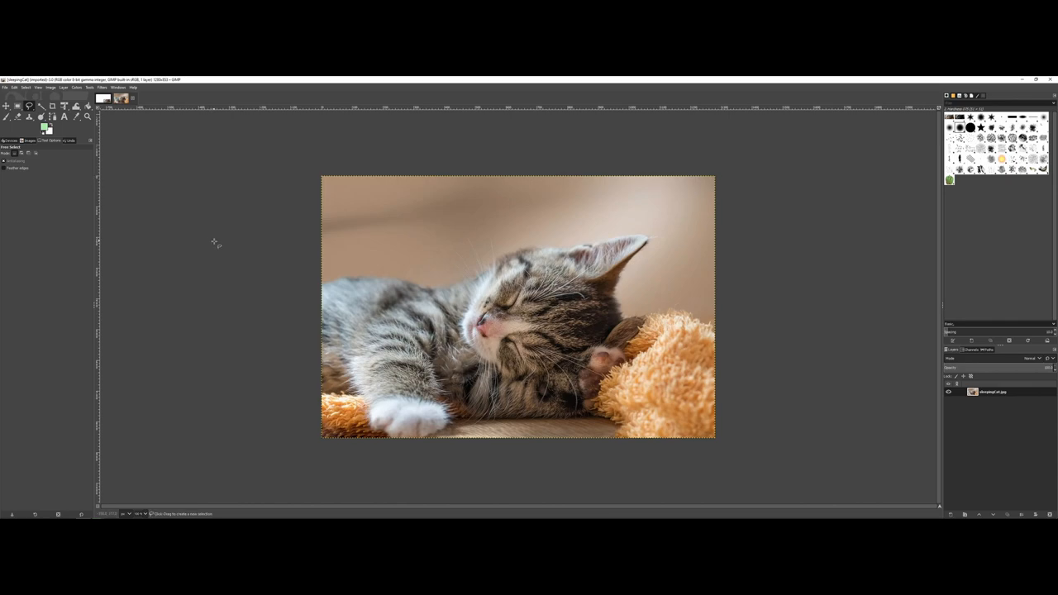
mouse_move(232, 262)
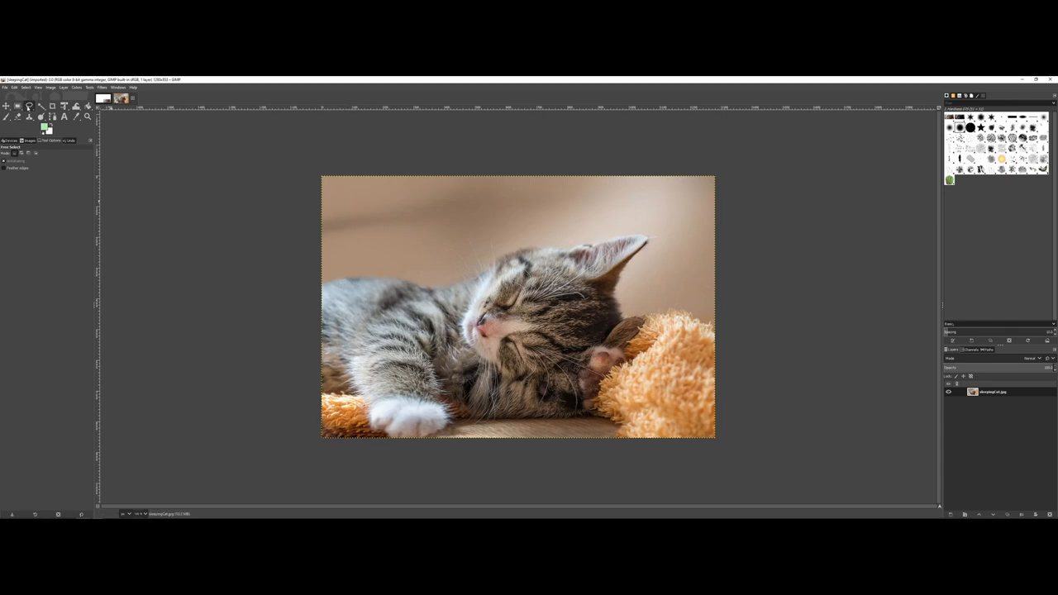
mouse_move(308, 271)
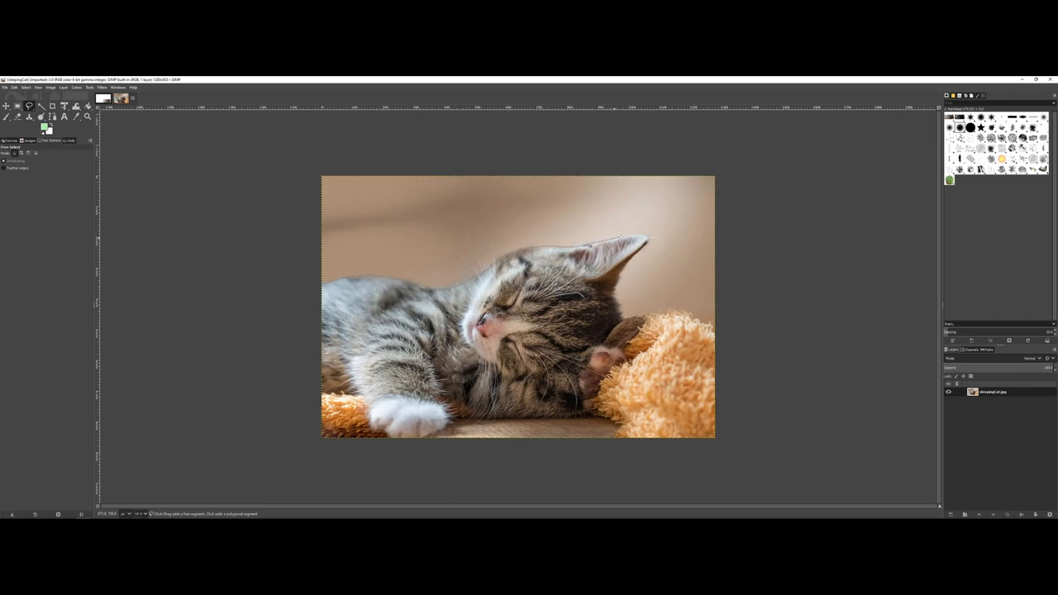
mouse_move(637, 245)
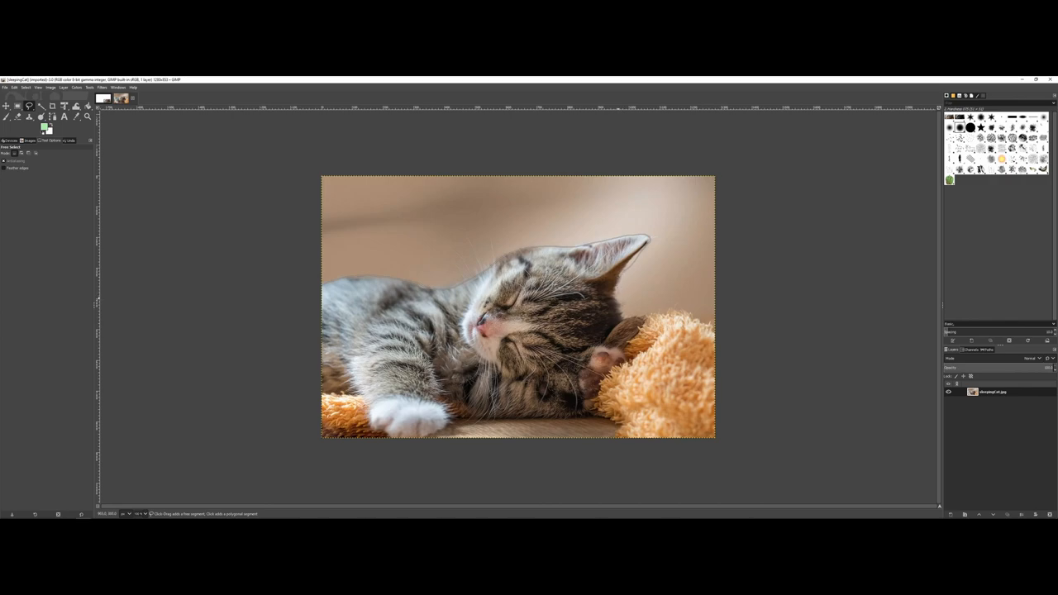
mouse_move(648, 322)
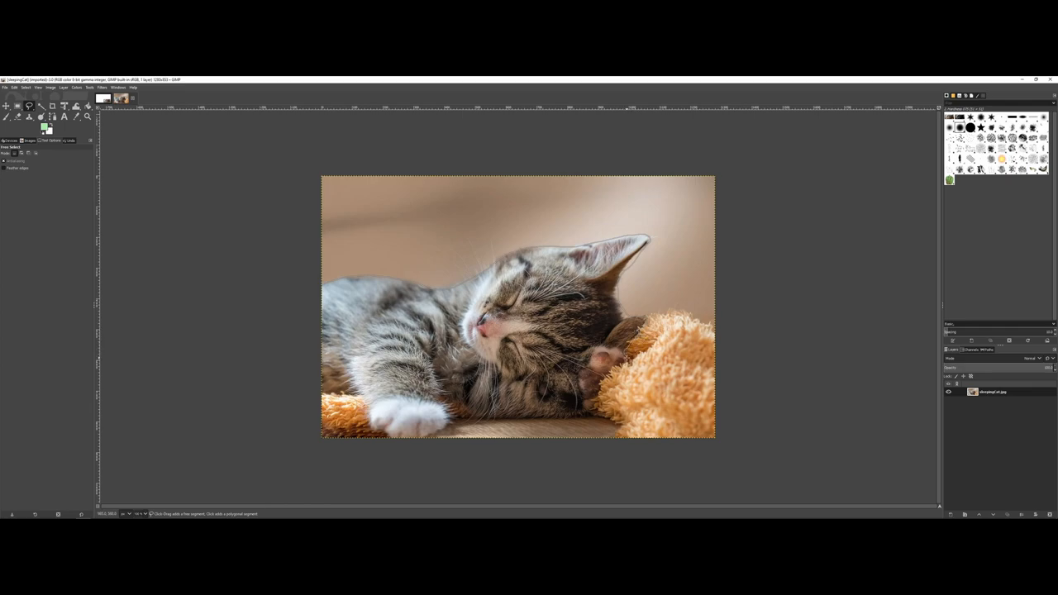
mouse_move(595, 414)
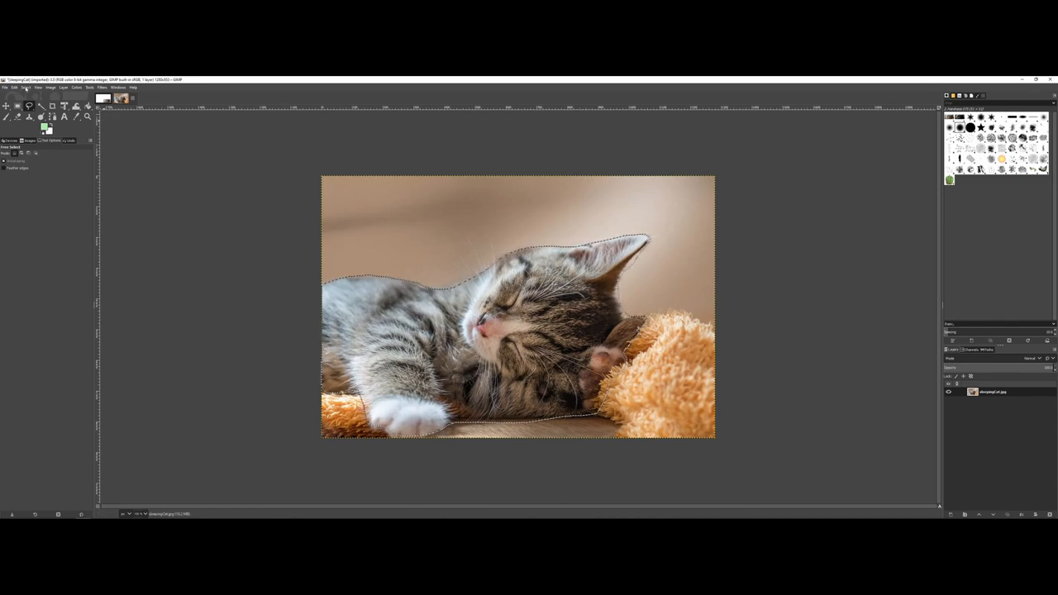
- Deselect everything via Select > None so no outline remains around the kitten
left_click(27, 88)
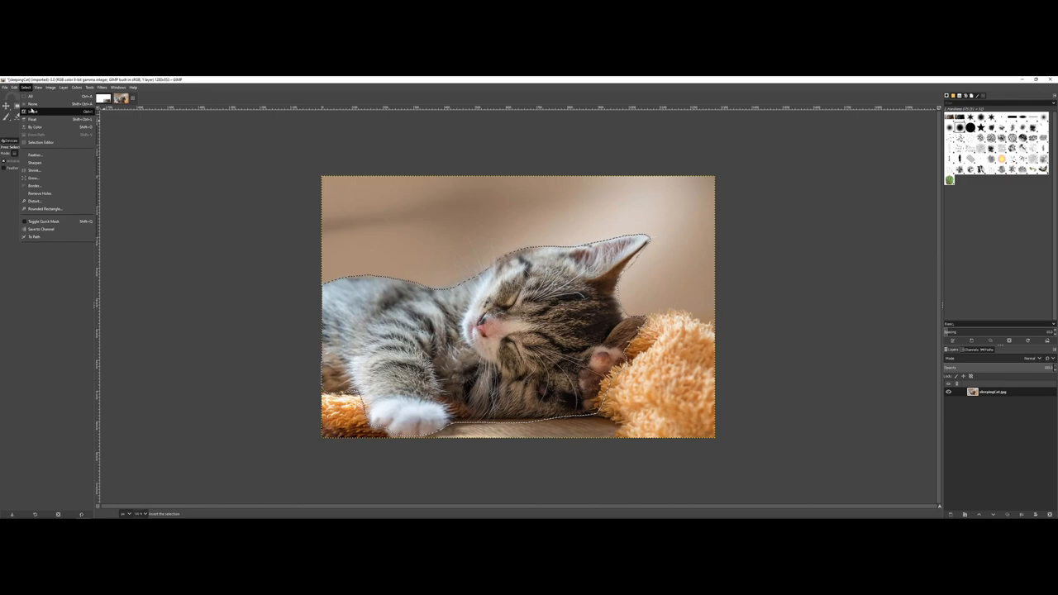
left_click(33, 112)
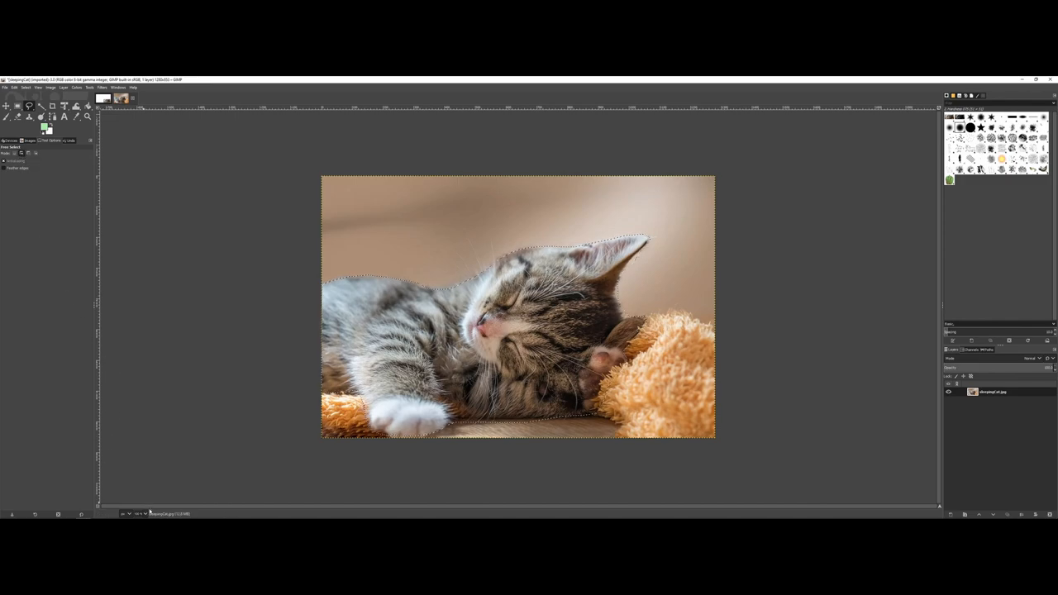
left_click(128, 512)
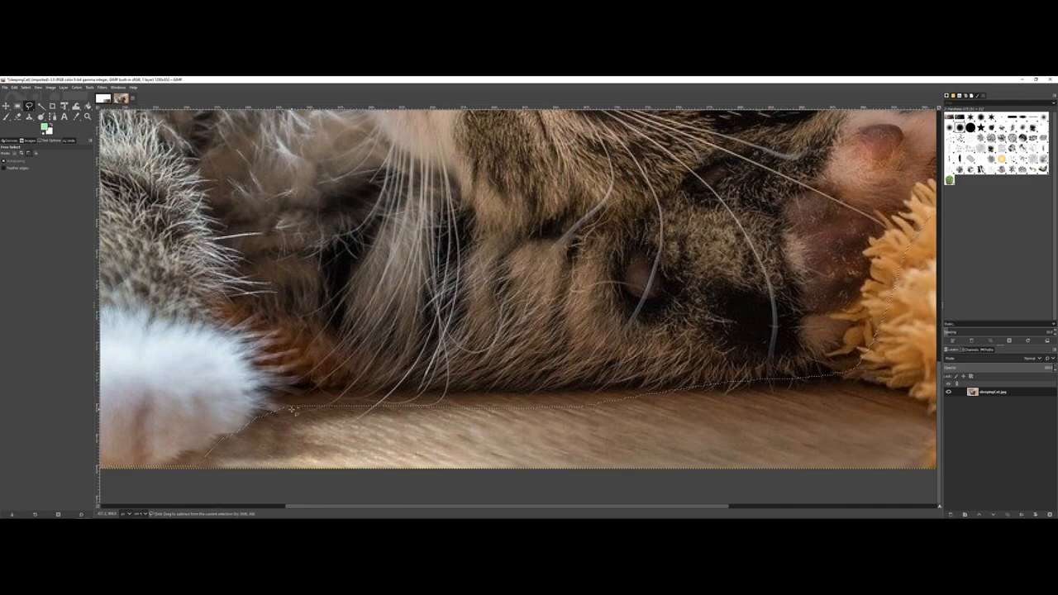
left_click(291, 401)
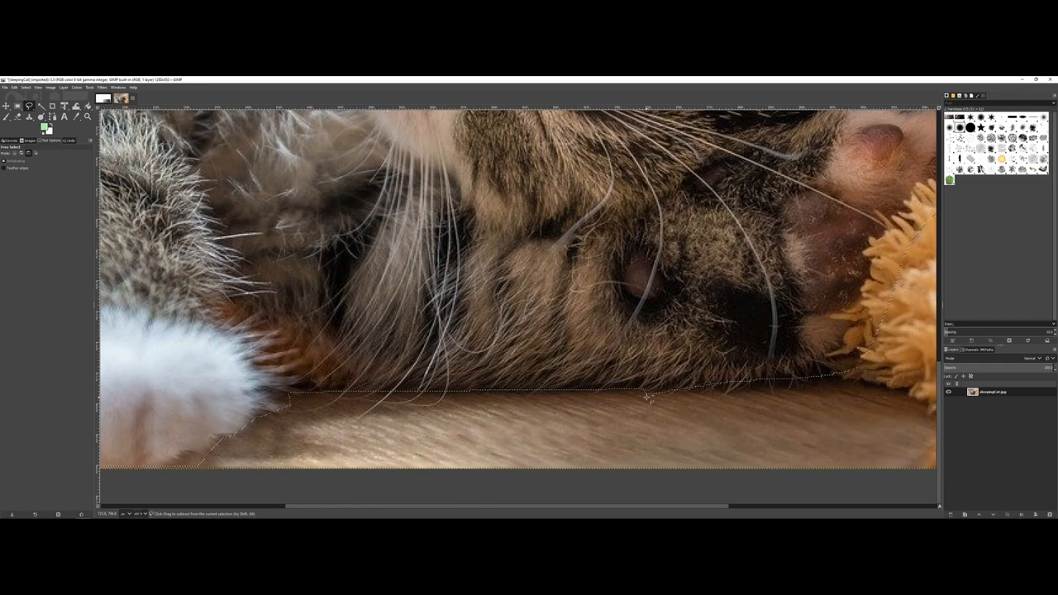
left_click(138, 512)
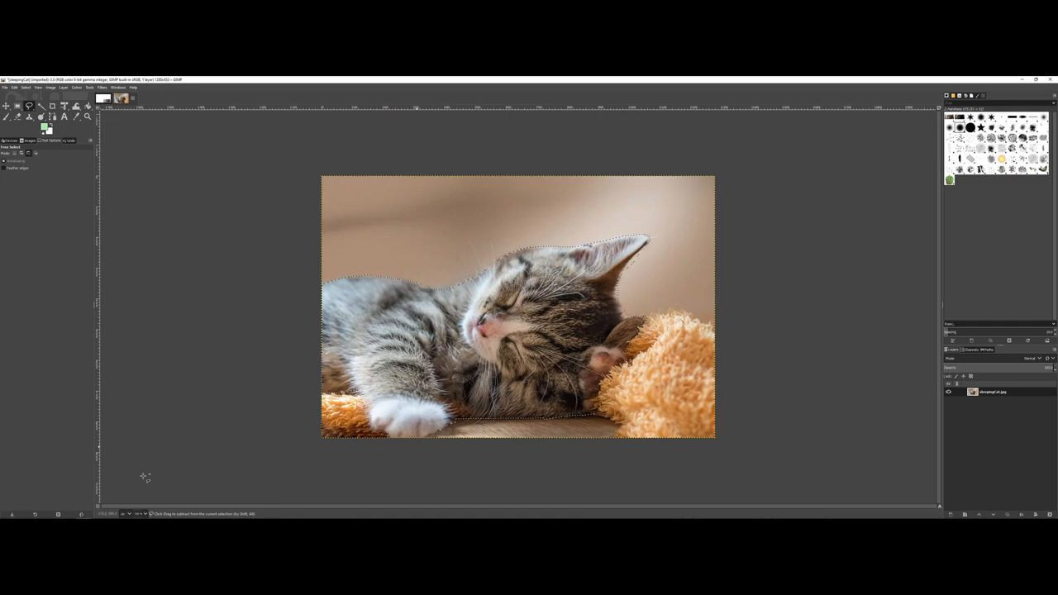
- Choose the Free Select (lasso) tool and adjust one of its Tool Options settings
left_click(26, 88)
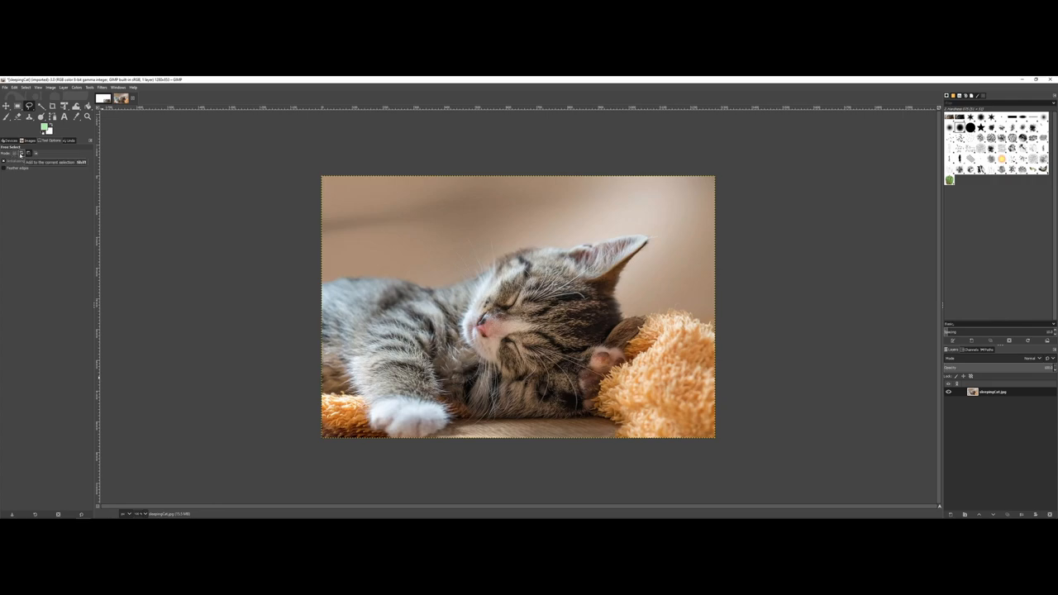
left_click(30, 106)
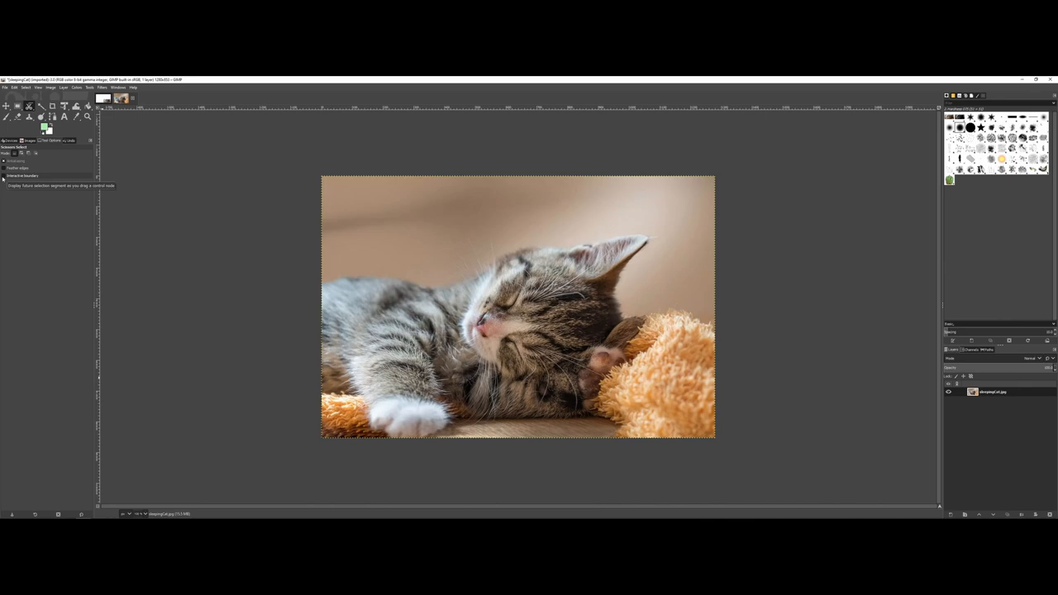
mouse_move(262, 256)
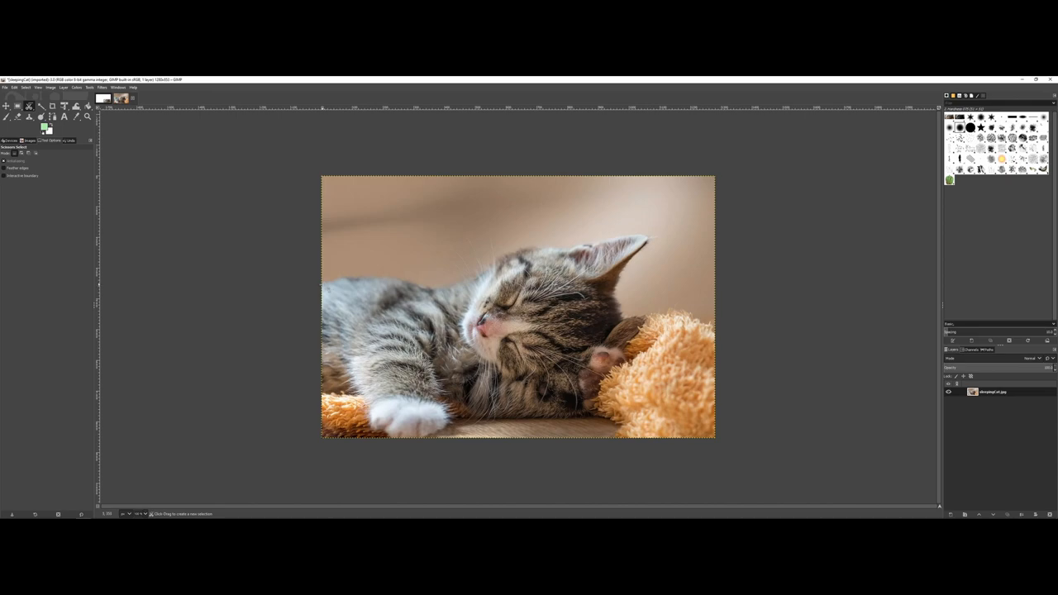
left_click(328, 284)
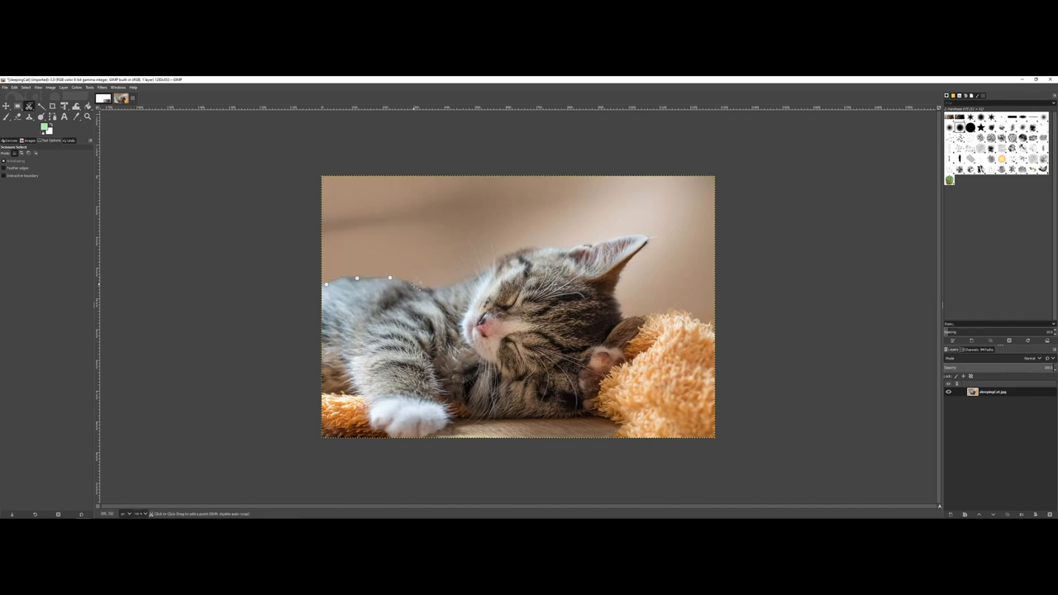
left_click(434, 291)
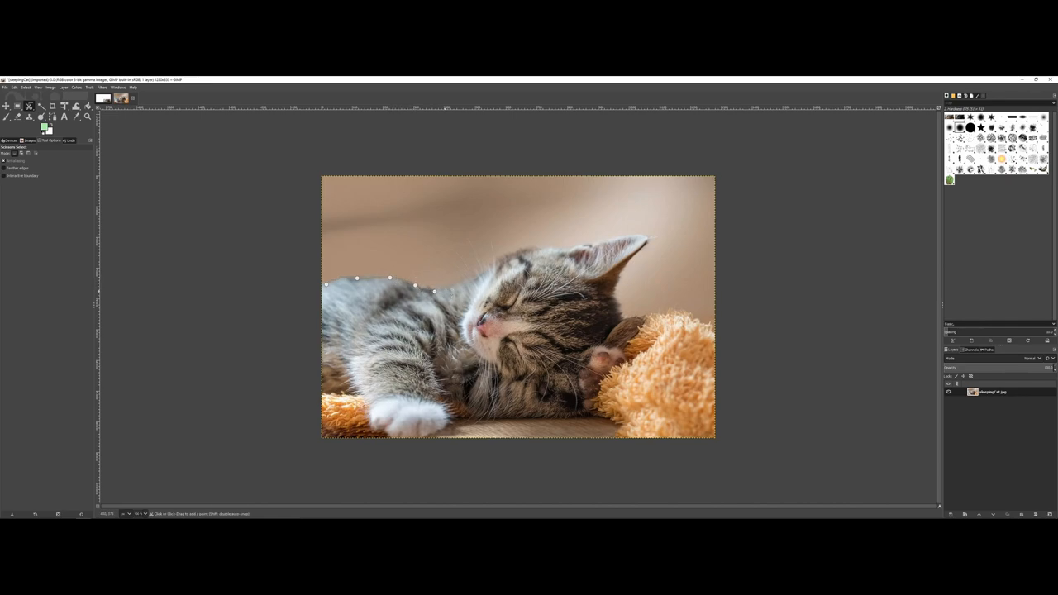
left_click(463, 282)
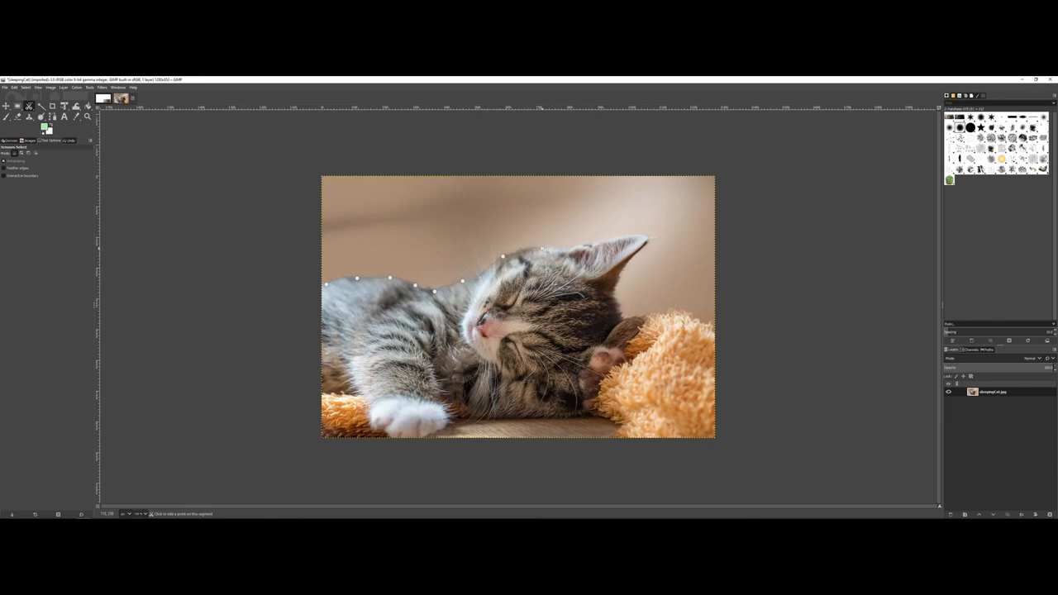
left_click(596, 245)
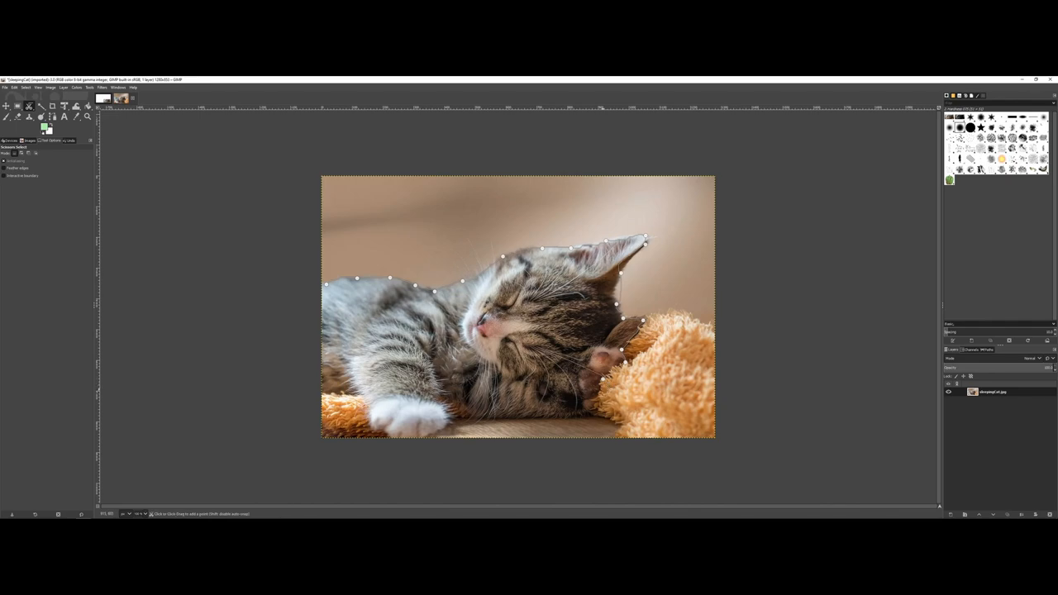
left_click(598, 416)
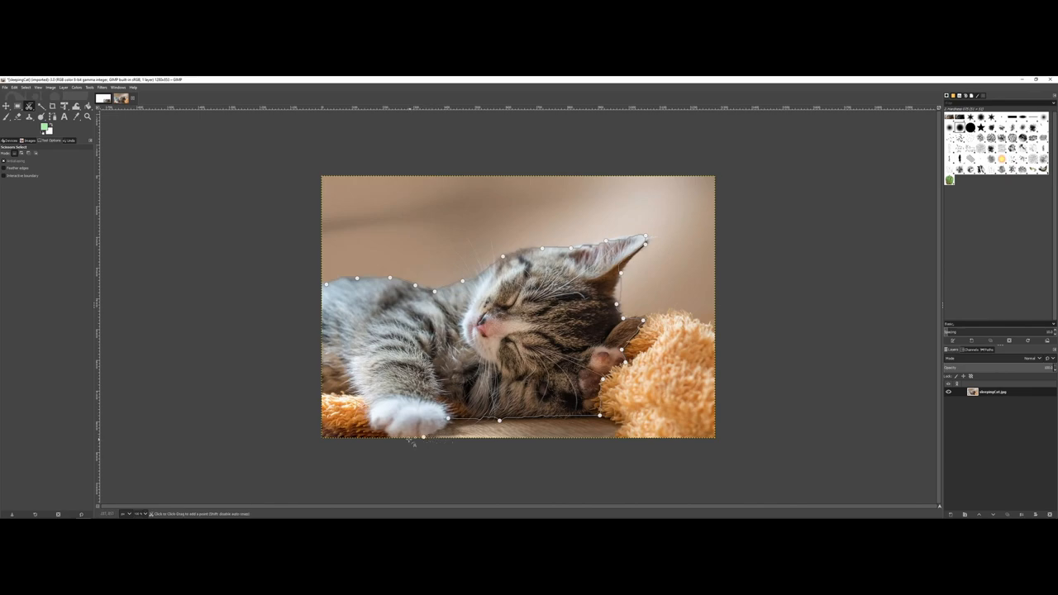
left_click(390, 436)
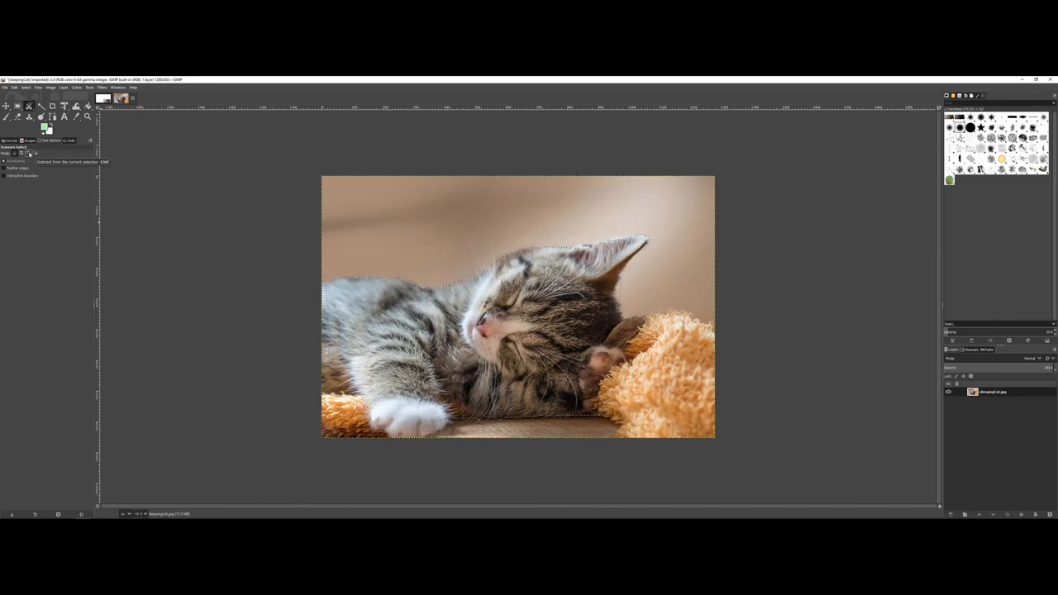
mouse_move(9, 169)
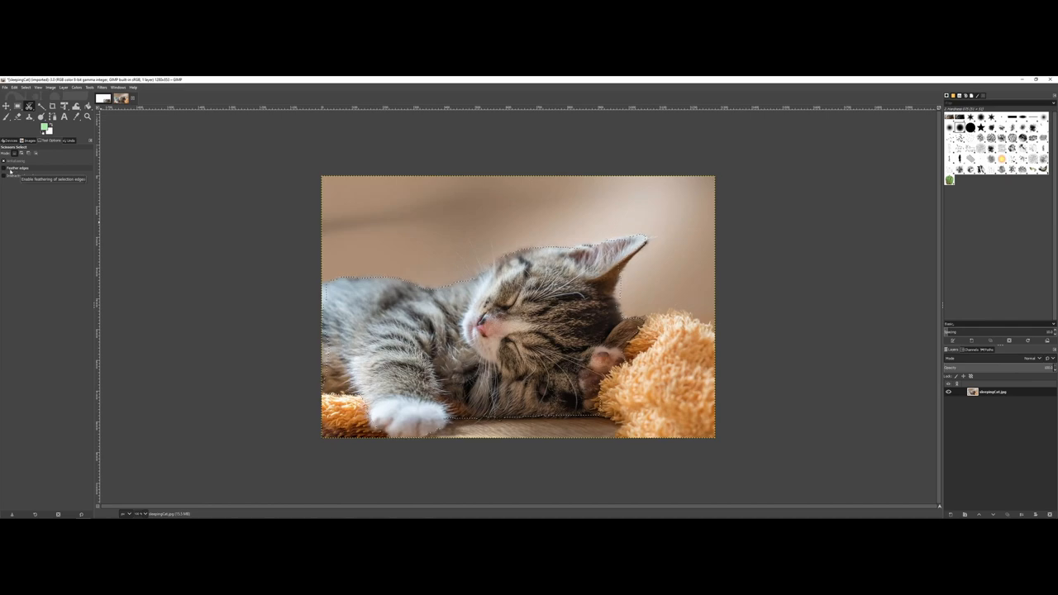
left_click(5, 168)
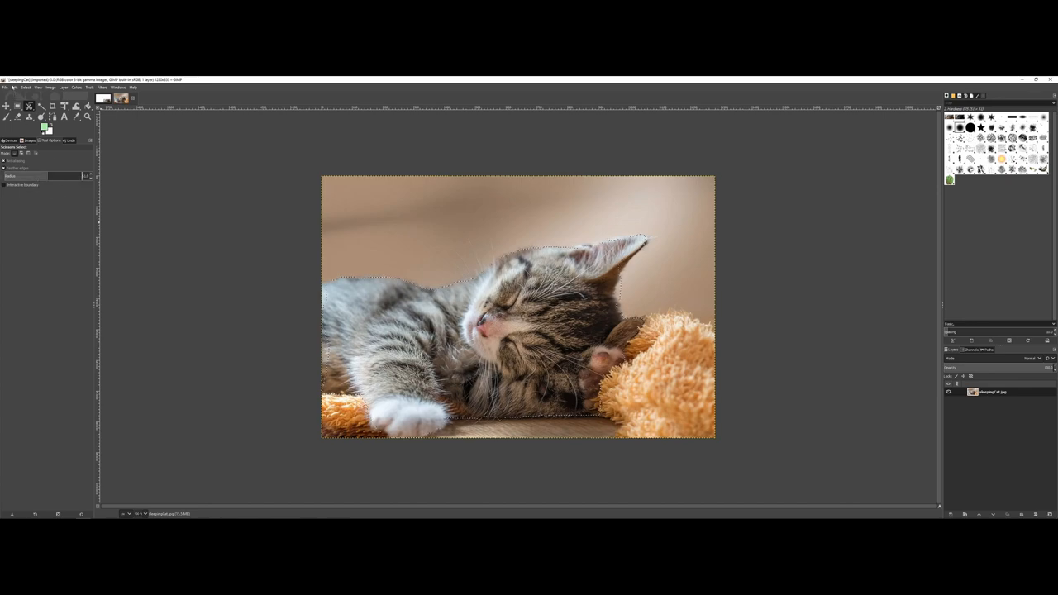
left_click(13, 87)
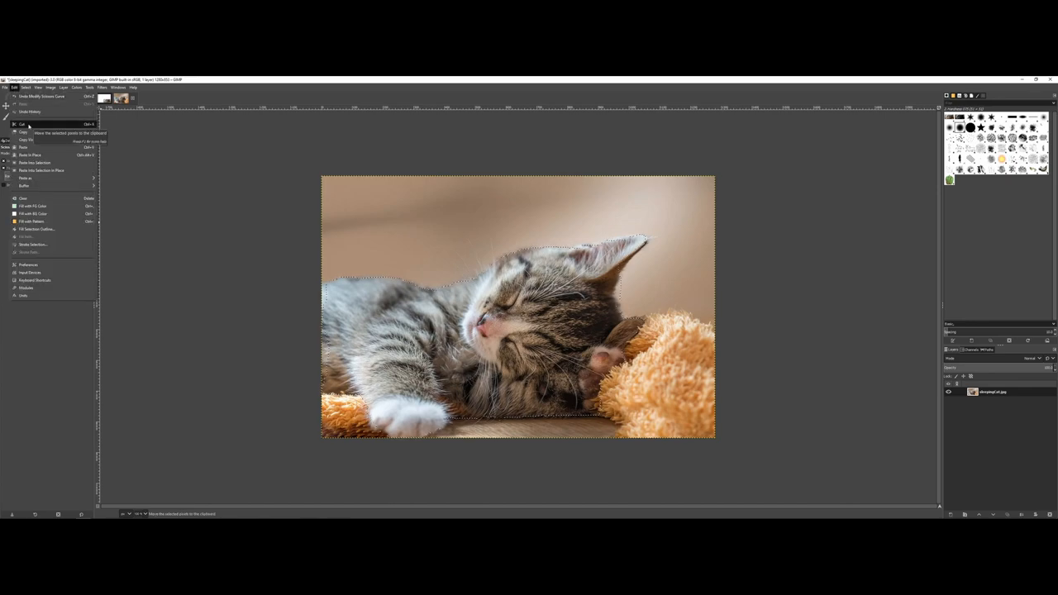
- Cut the selected kitten and paste it as a new image on a white canvas
left_click(24, 124)
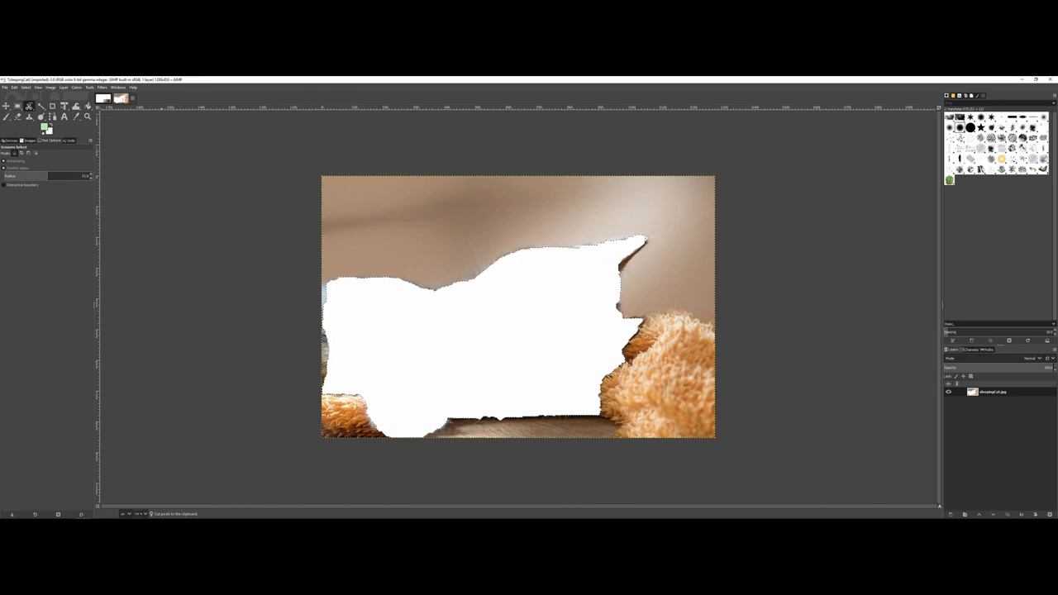
left_click(13, 87)
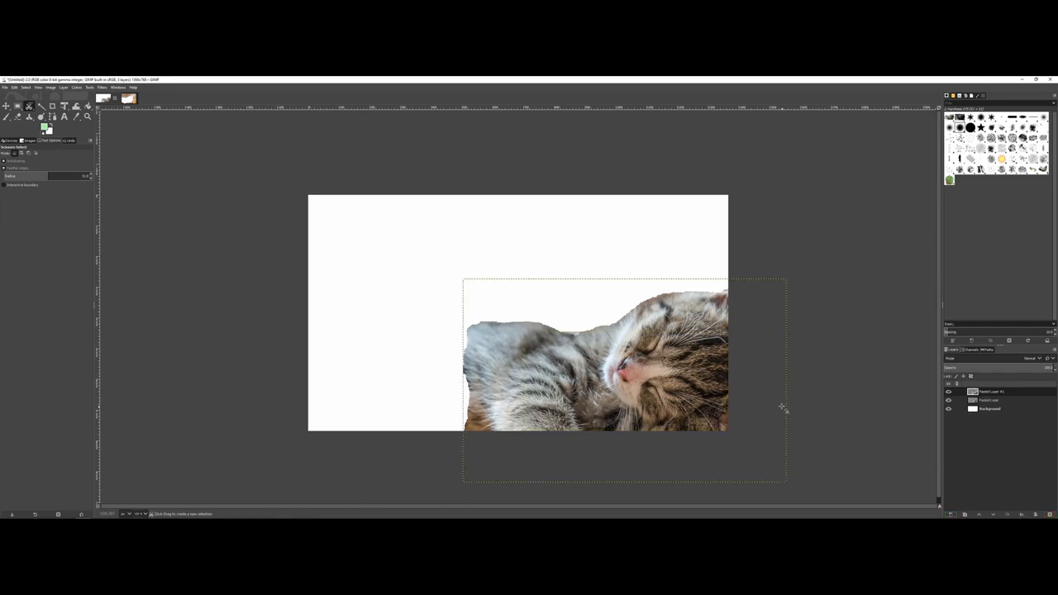
- Close the cut kitten photo's view, triggering the save-changes prompt
left_click(7, 106)
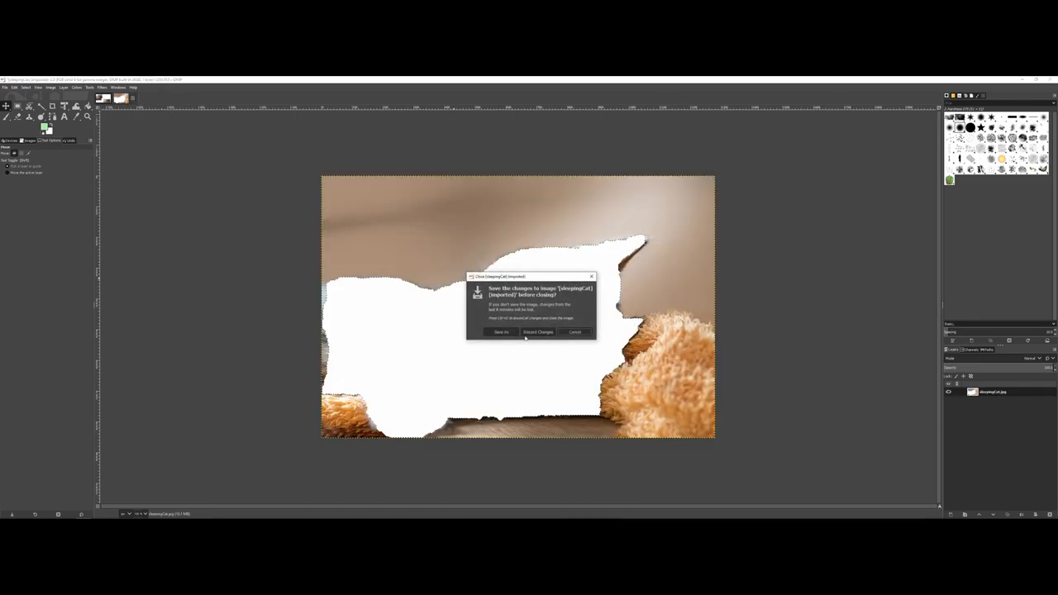
- Discard the changes so the original uncut kitten photo returns
left_click(539, 331)
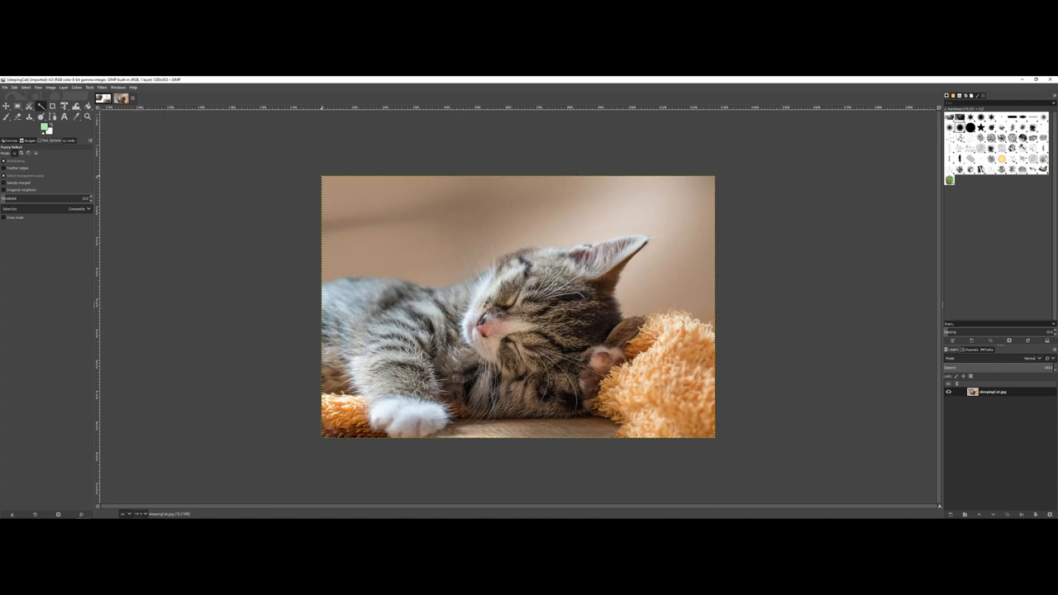
mouse_move(39, 117)
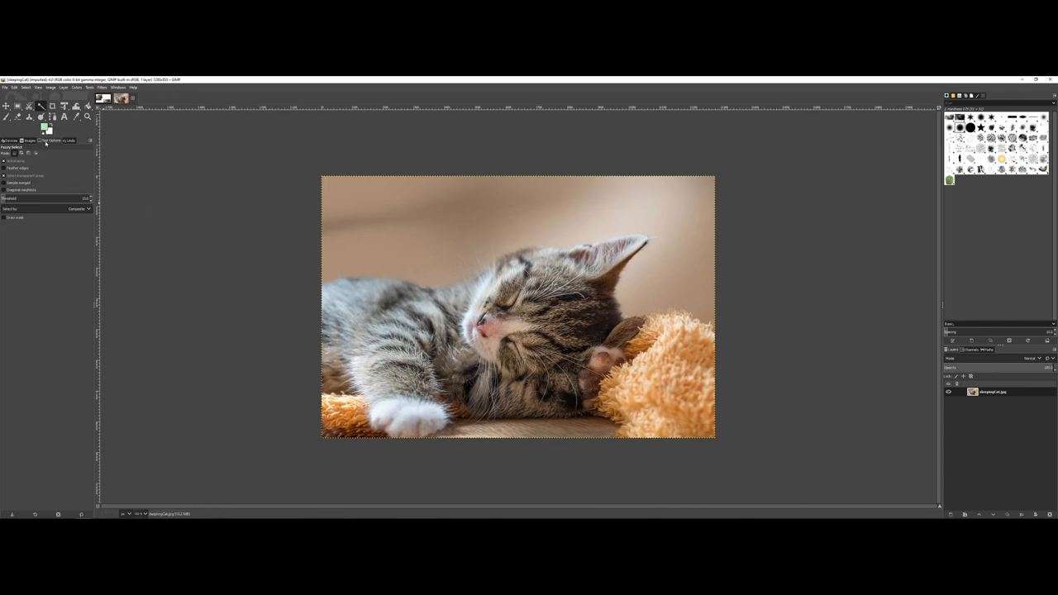
mouse_move(52, 139)
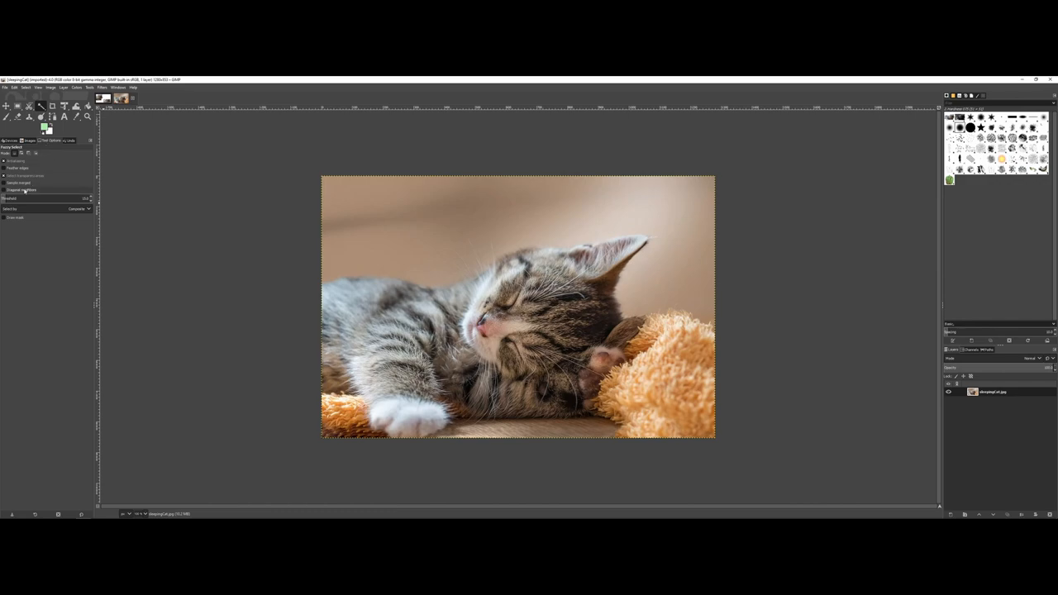
mouse_move(23, 188)
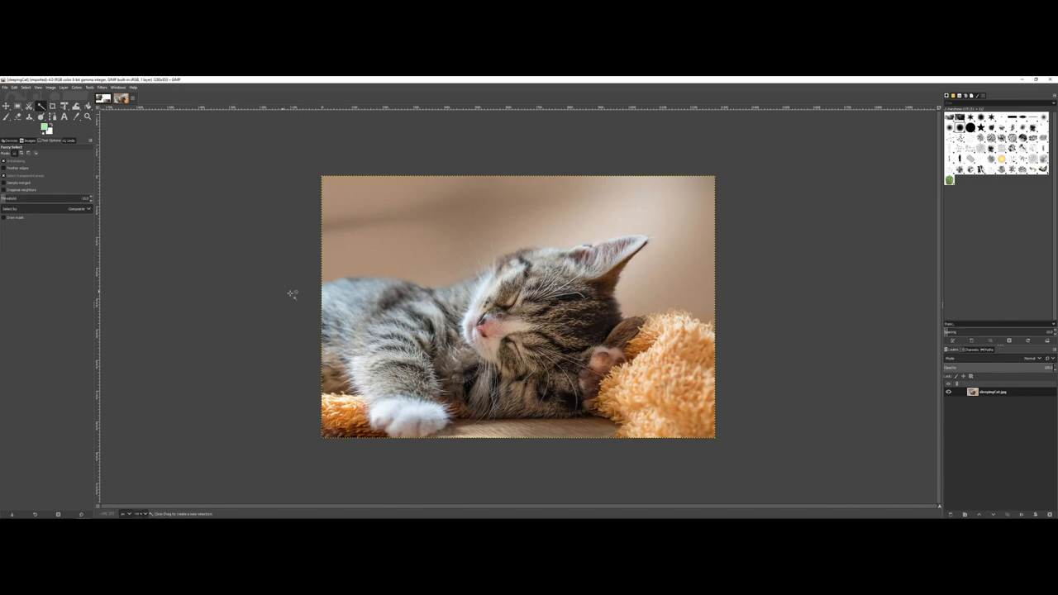
- Fuzzy-select the soft background area above the kitten
left_click(344, 301)
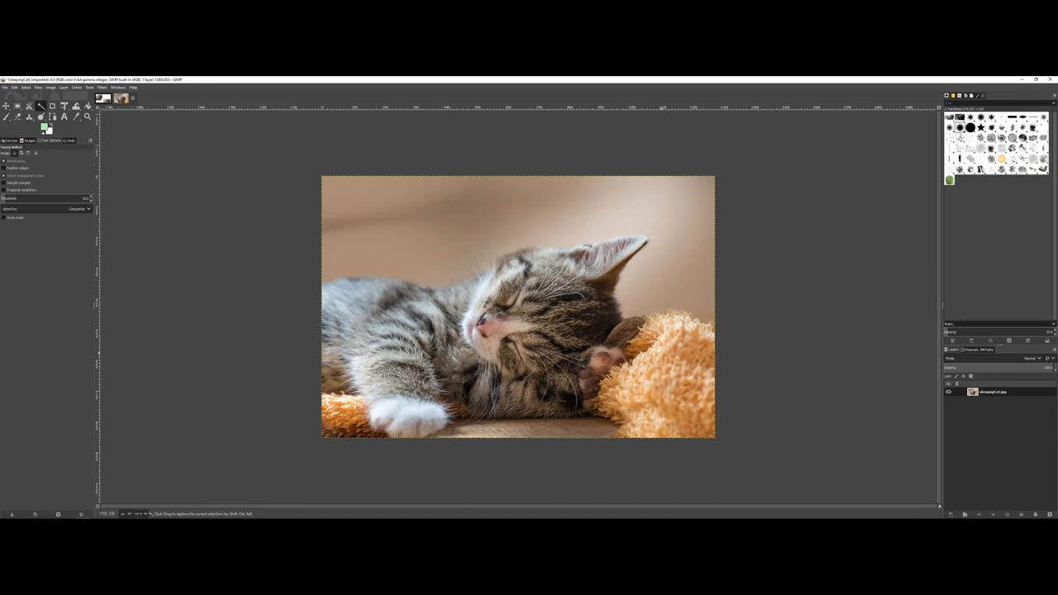
left_click(654, 348)
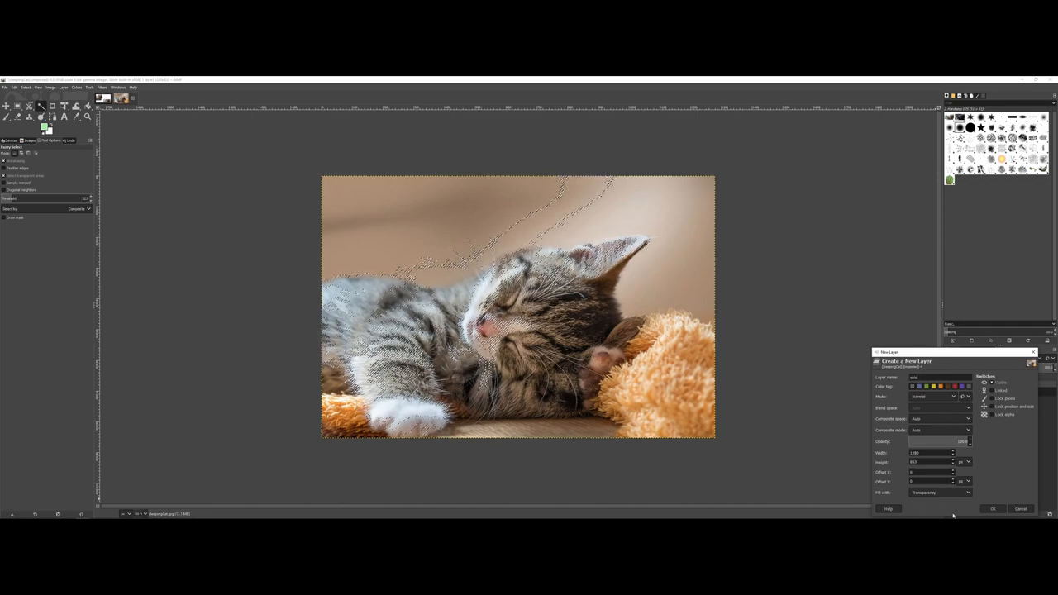
- Confirm the Create a New Layer dialog, adding a transparent layer above the photo
left_click(993, 509)
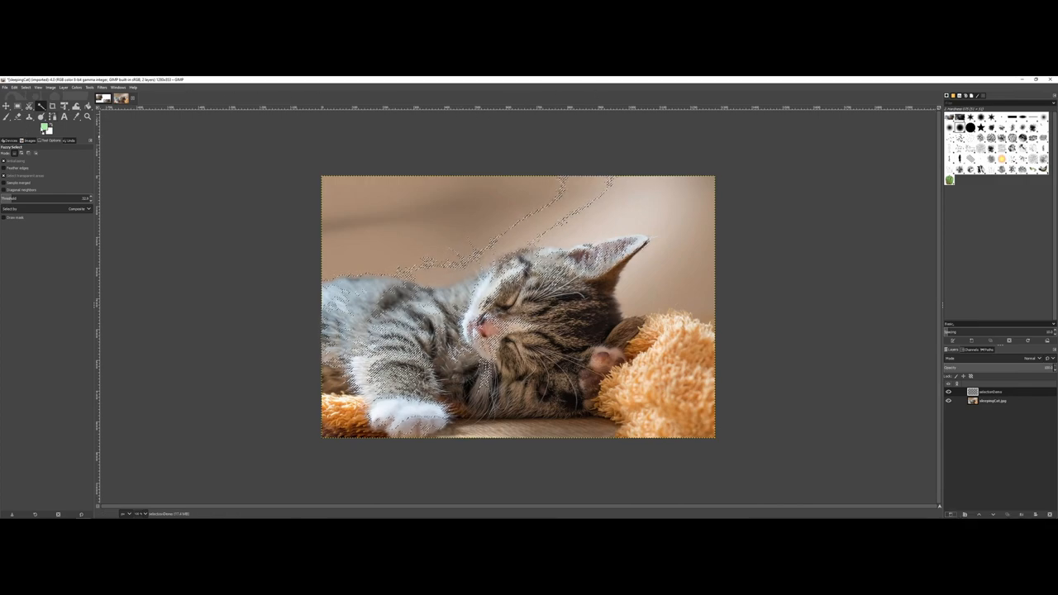
- Set the foreground painting colour to a warm brownish-orange
left_click(45, 129)
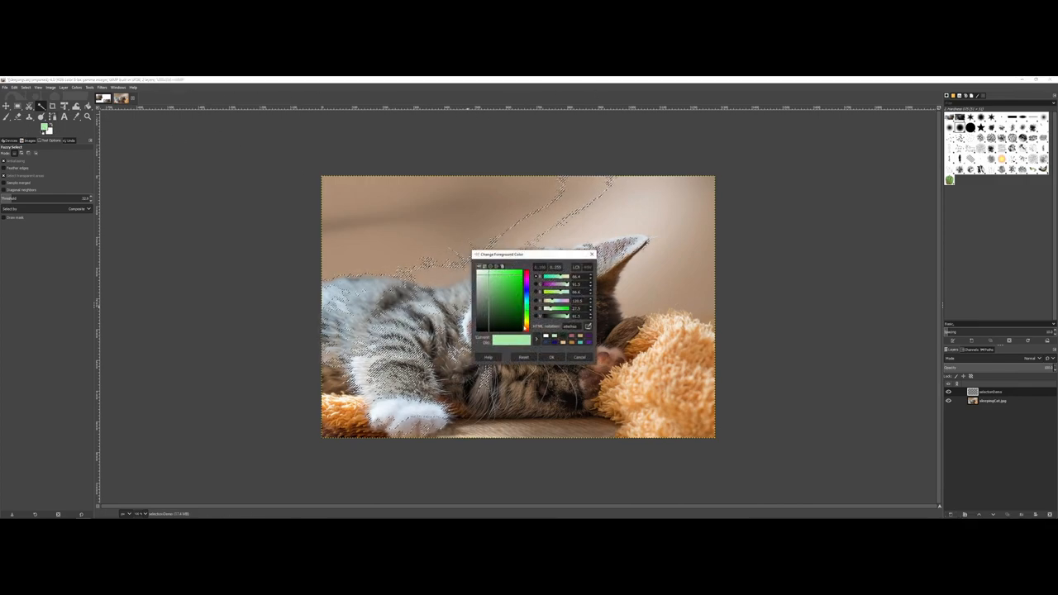
left_click(533, 290)
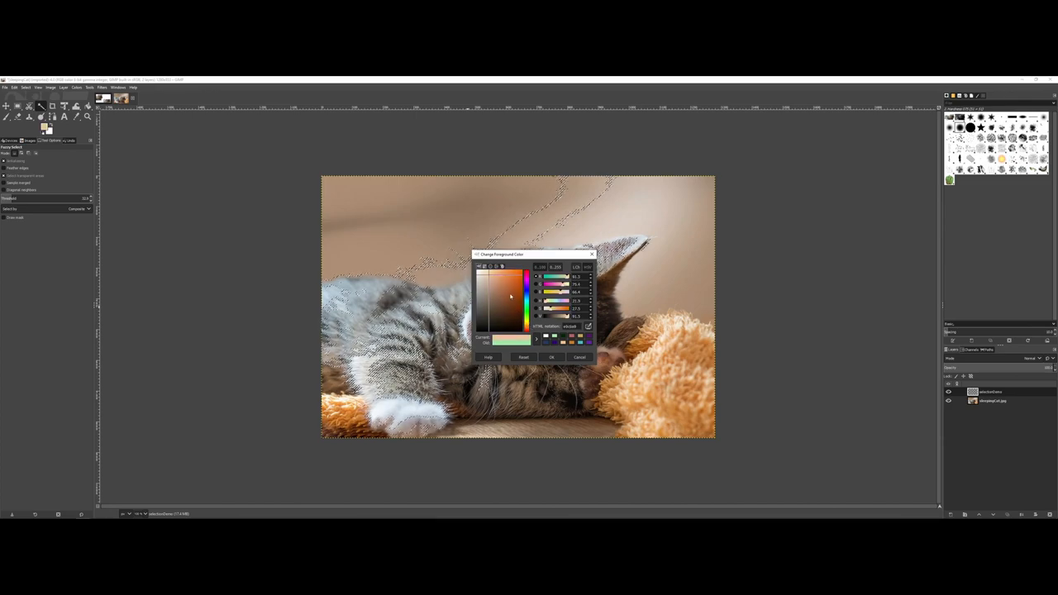
left_click(506, 295)
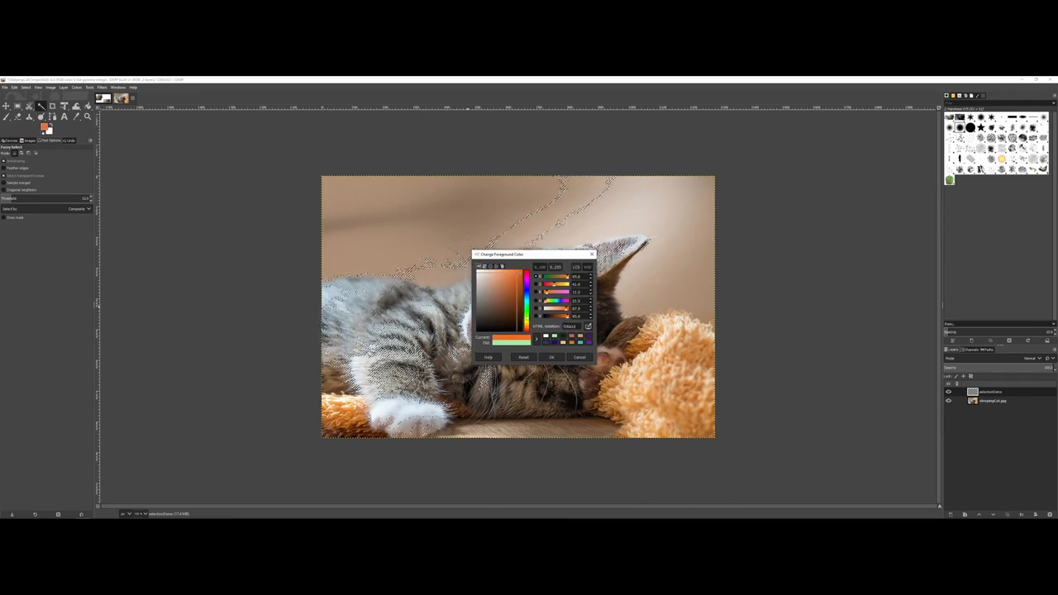
left_click(553, 357)
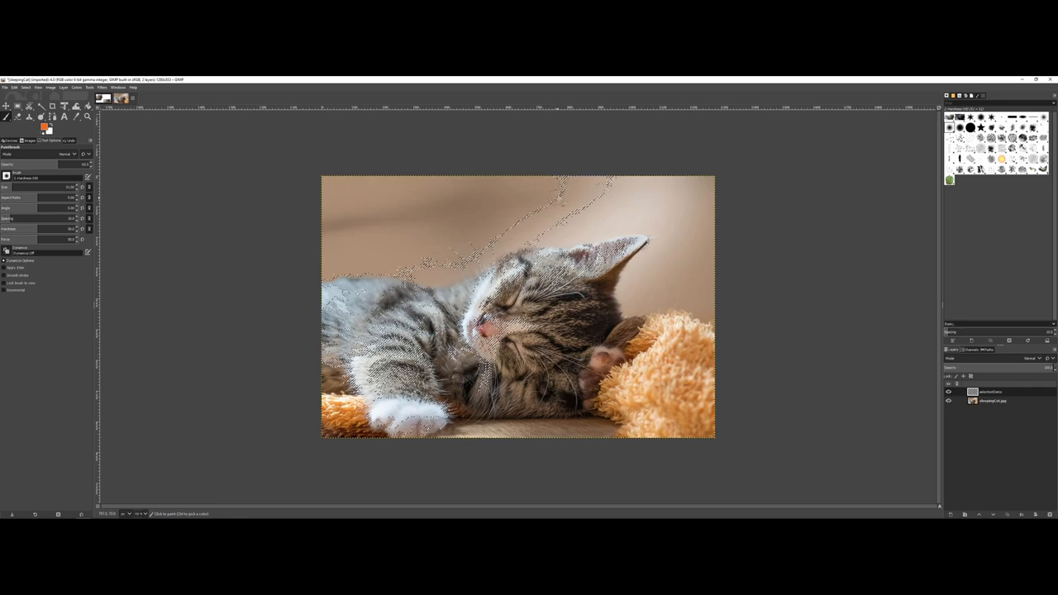
- Brush orange over the selected background and lower the new layer's opacity to soften it
left_click(562, 198)
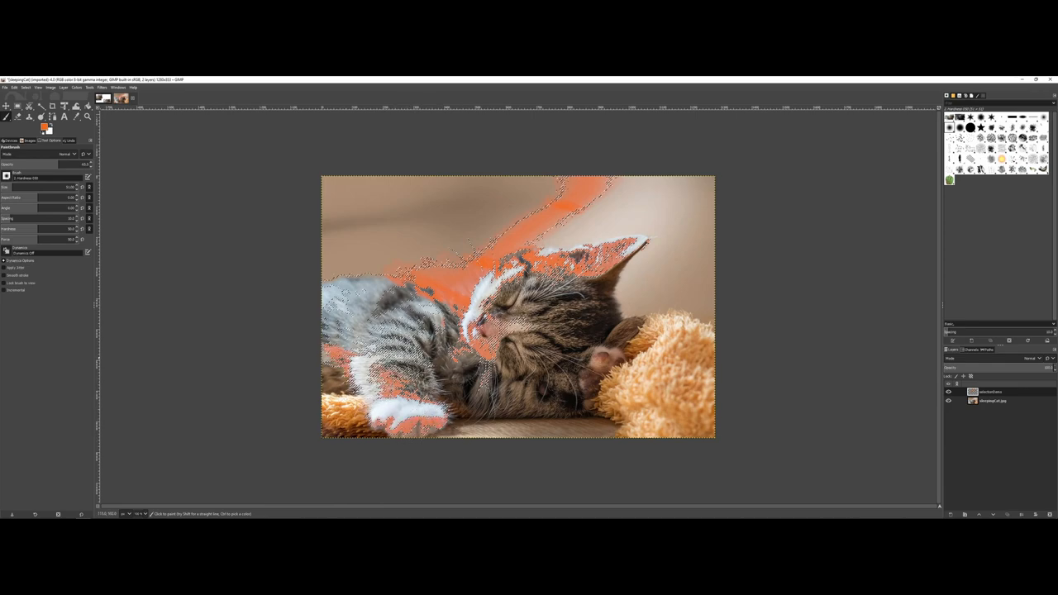
left_click(380, 331)
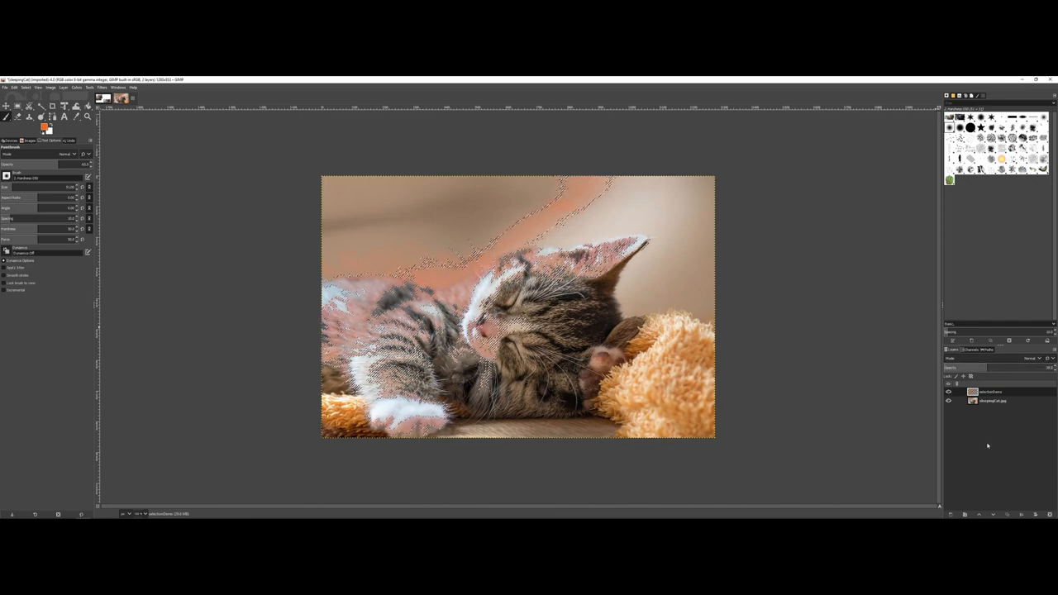
- Change the foreground colour to pale cream and brush cream strokes over the selected background
left_click(43, 126)
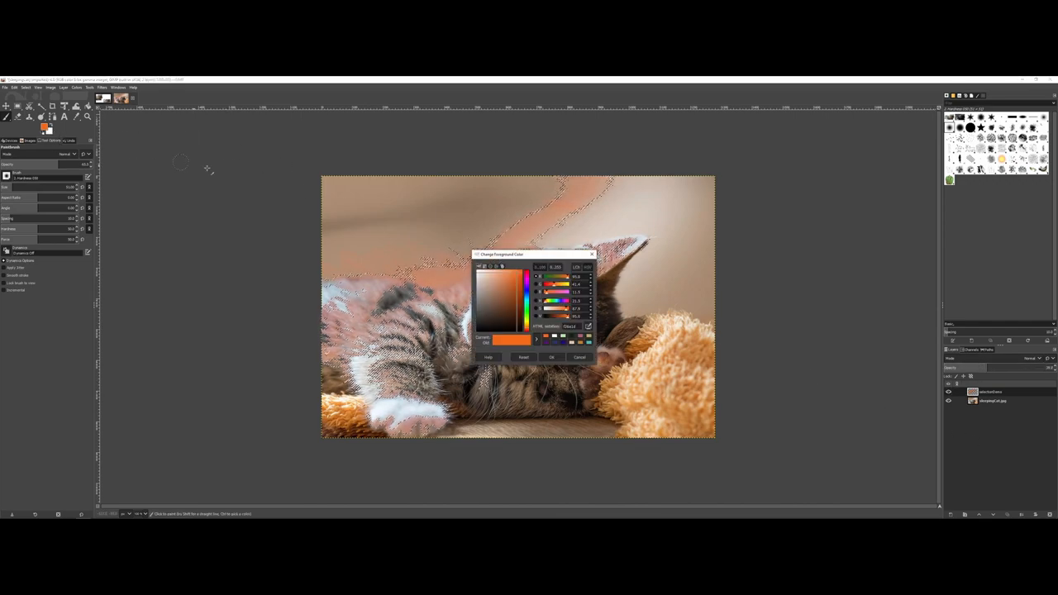
left_click(510, 314)
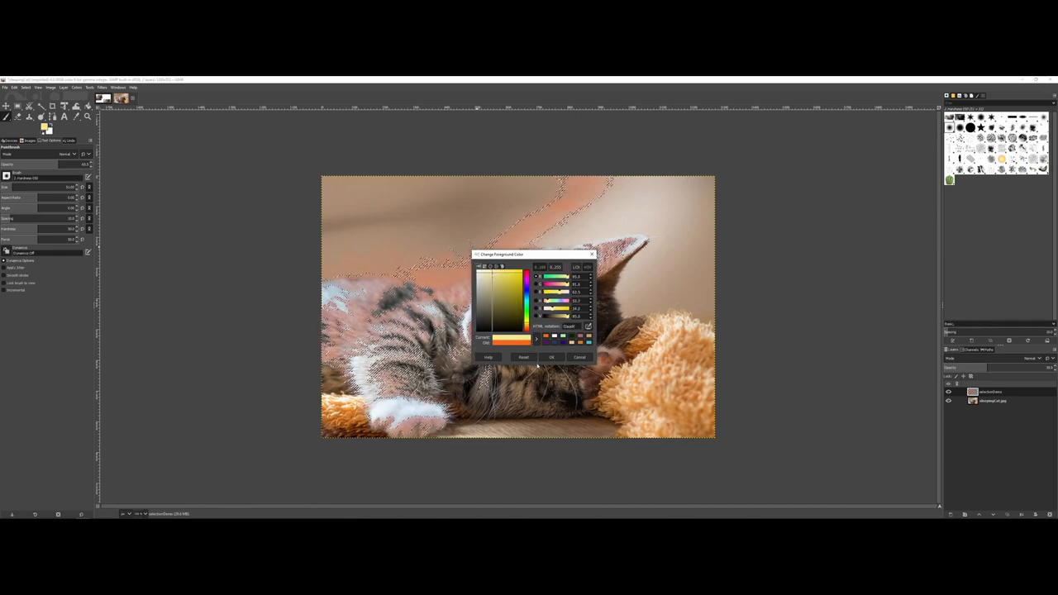
left_click(552, 357)
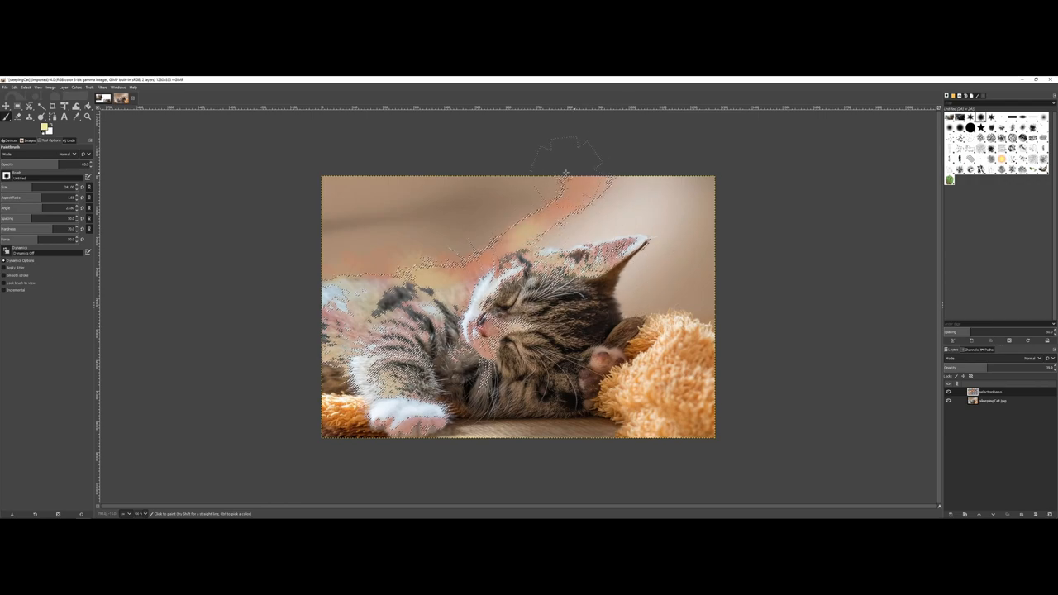
left_click(565, 173)
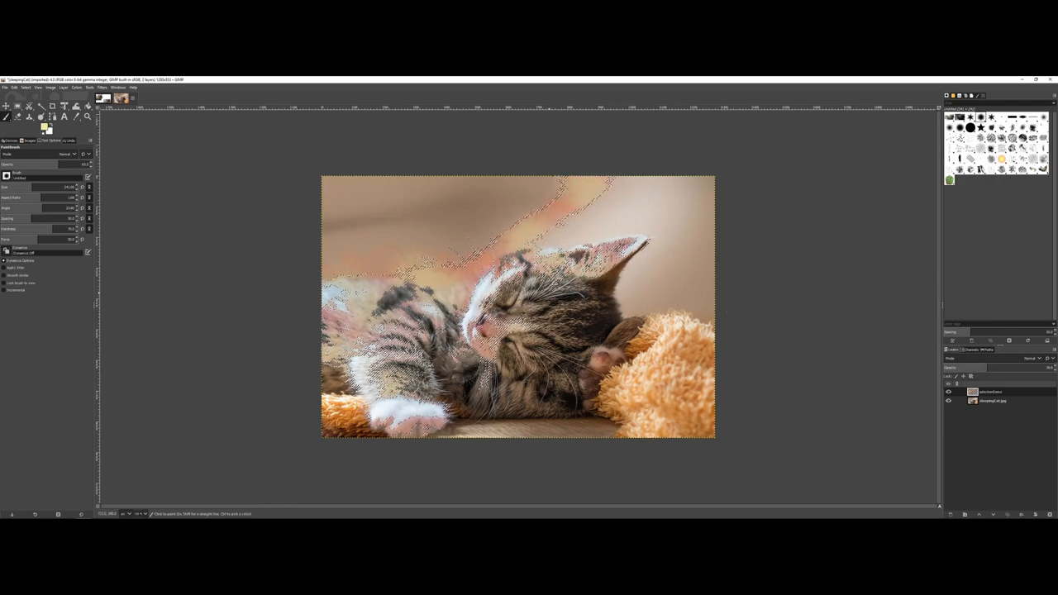